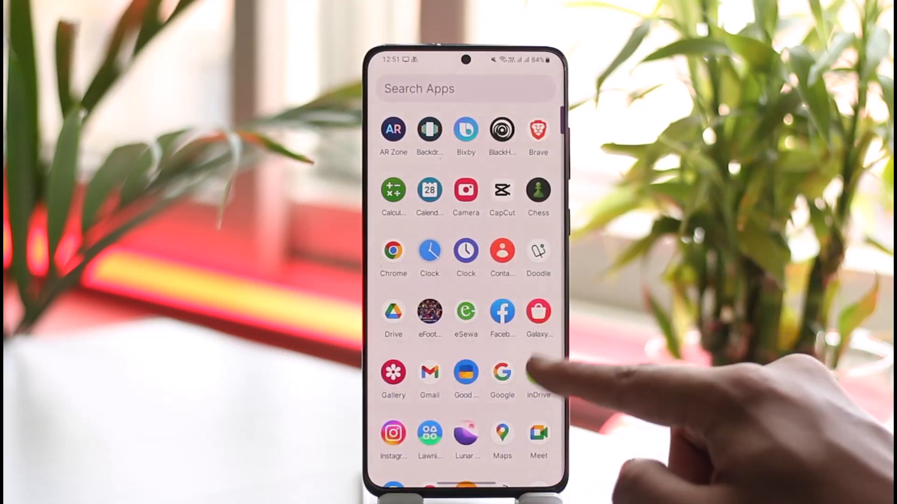
# Scroll the app drawer down to reach the Snapchat icon
pyautogui.scroll(-3)
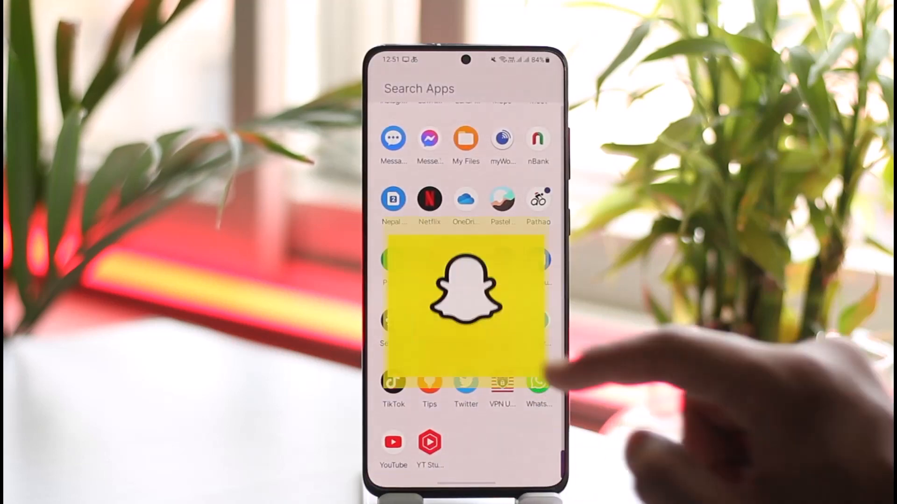
# Launch Snapchat and wait for the camera preview to load
pyautogui.click(465, 289)
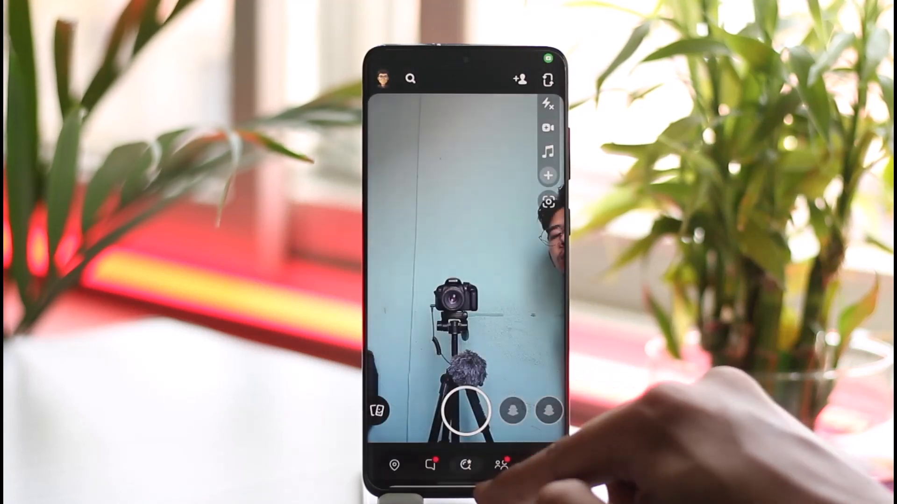
pyautogui.click(520, 79)
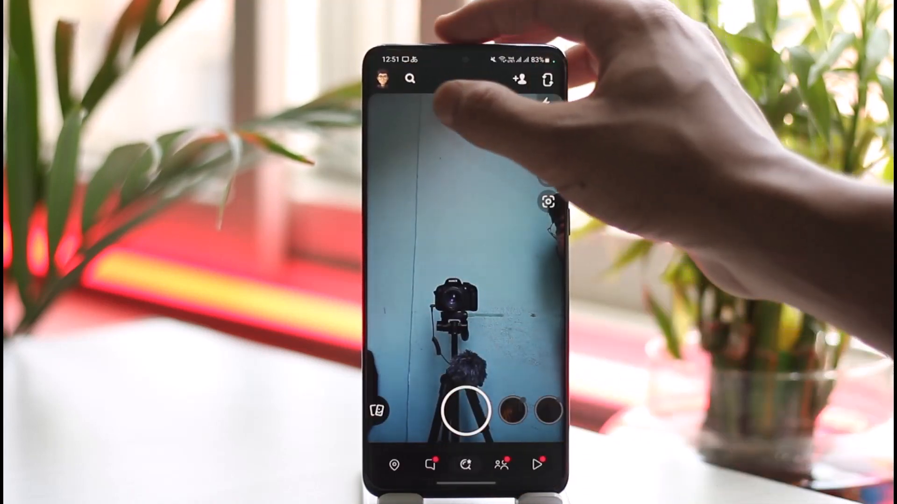
# Open your Bitmoji profile, then scroll Settings to the bottom, showing no dark mode
pyautogui.click(385, 78)
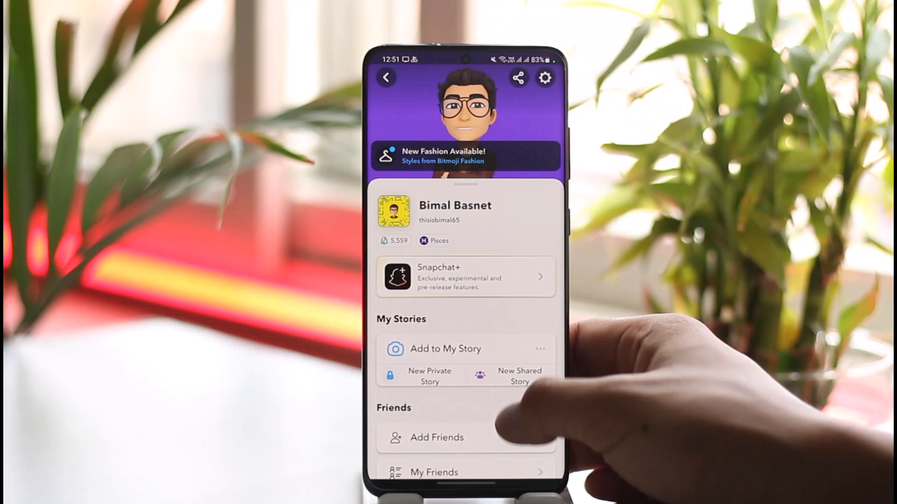
pyautogui.scroll(3)
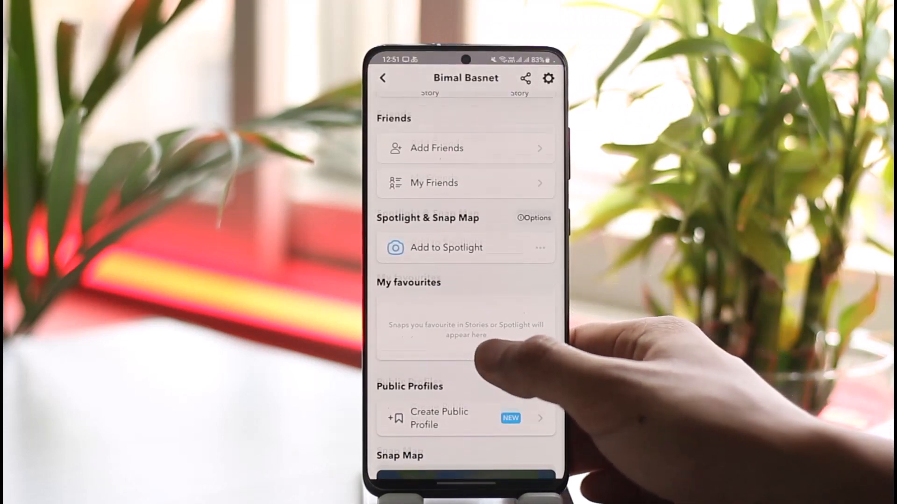
pyautogui.scroll(-3)
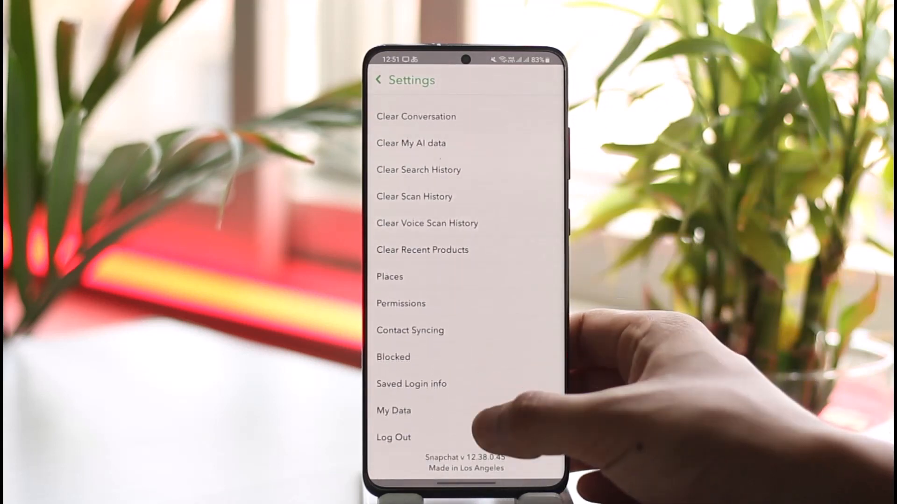
# Exit Snapchat and scroll the app drawer to show Settings and Snapchat
pyautogui.scroll(3)
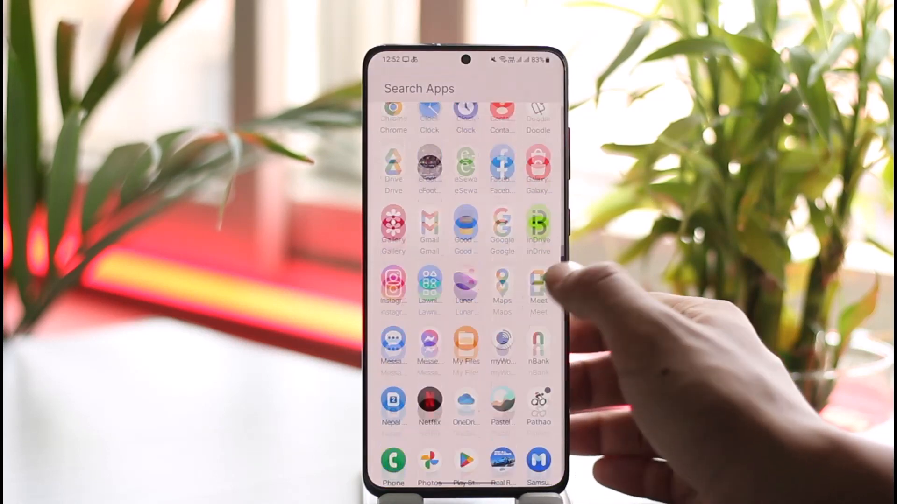
pyautogui.scroll(3)
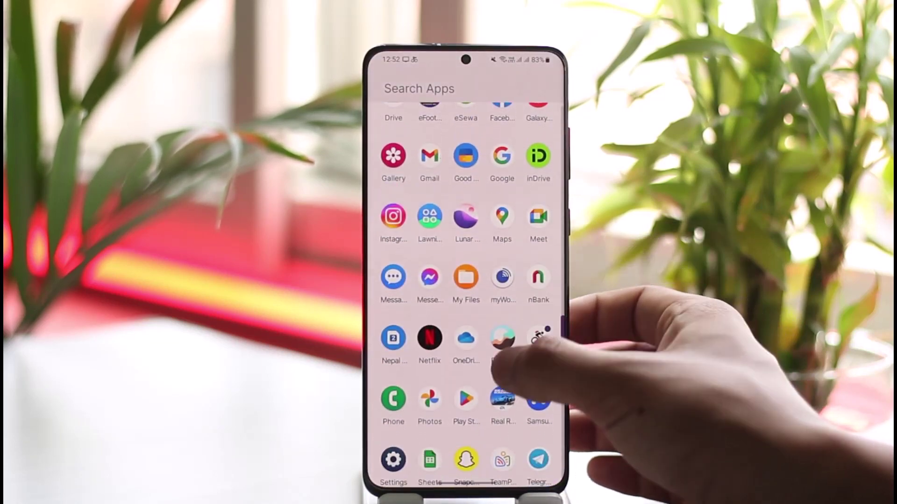